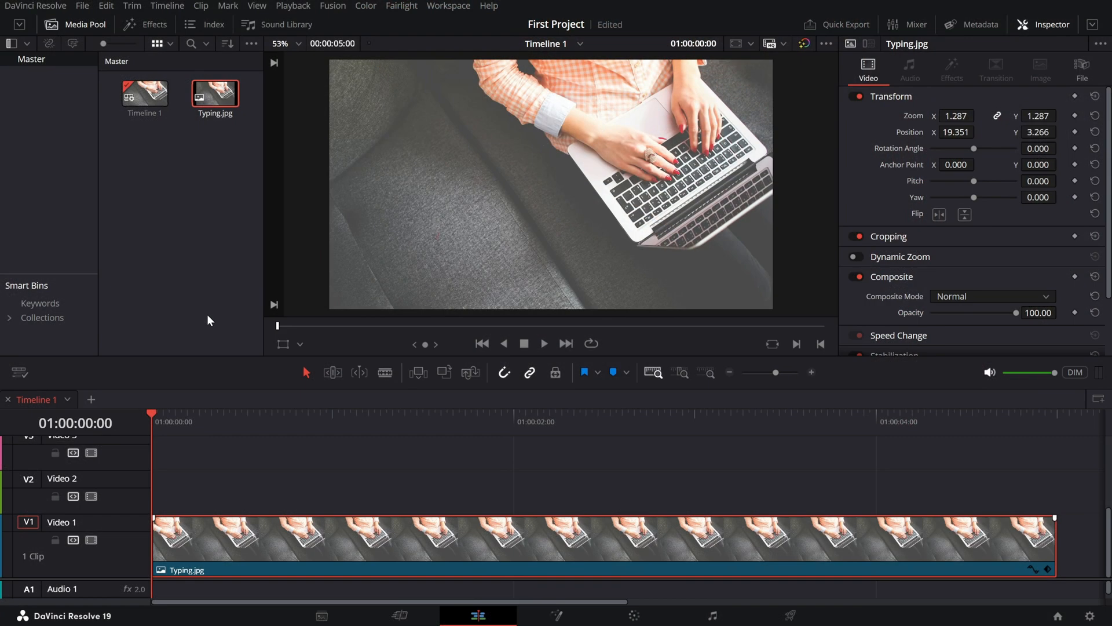
# Drag a Text+ title from the Titles library onto Video 2 above Typing.jpg.
pyautogui.click(153, 25)
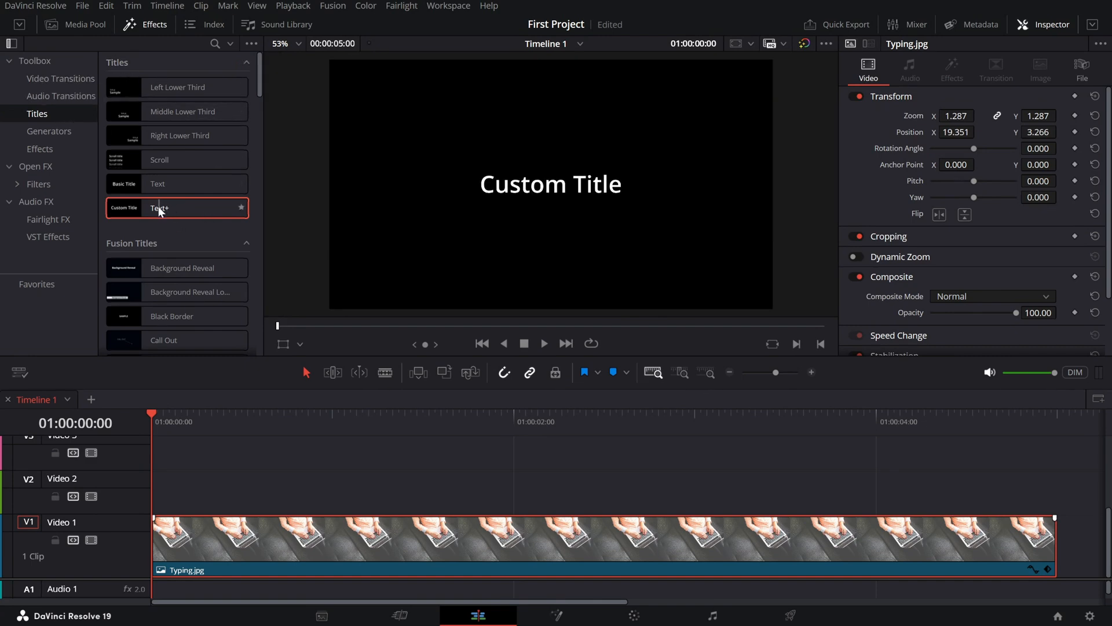
pyautogui.moveTo(159, 207); pyautogui.dragTo(196, 493)
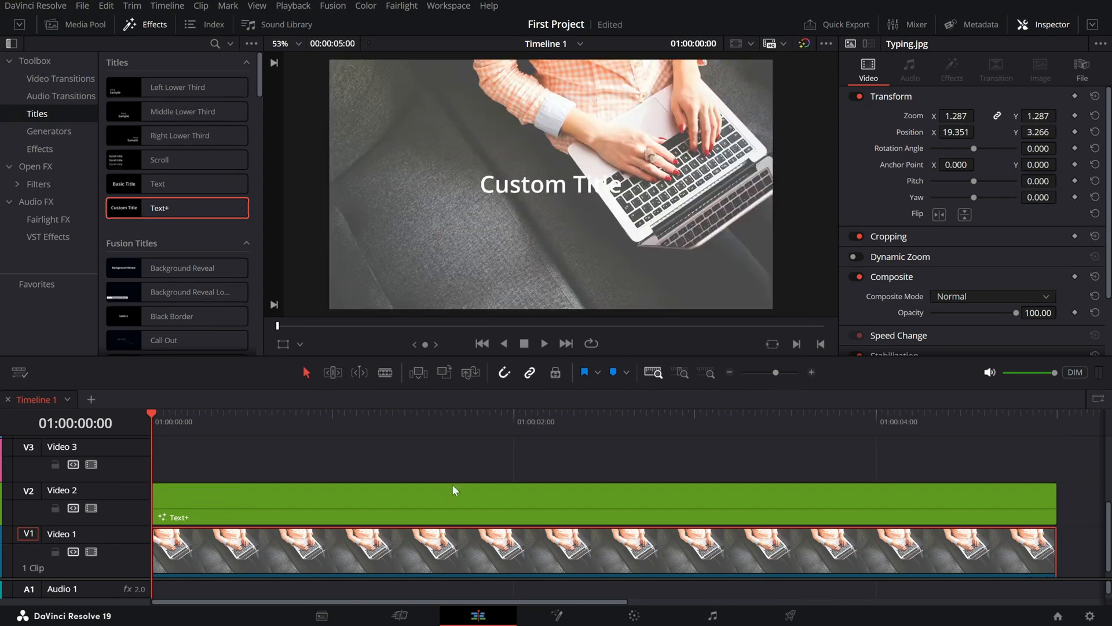
# Type 'THIS IS TYPING TEXT' on four lines and choose a new font.
pyautogui.click(454, 503)
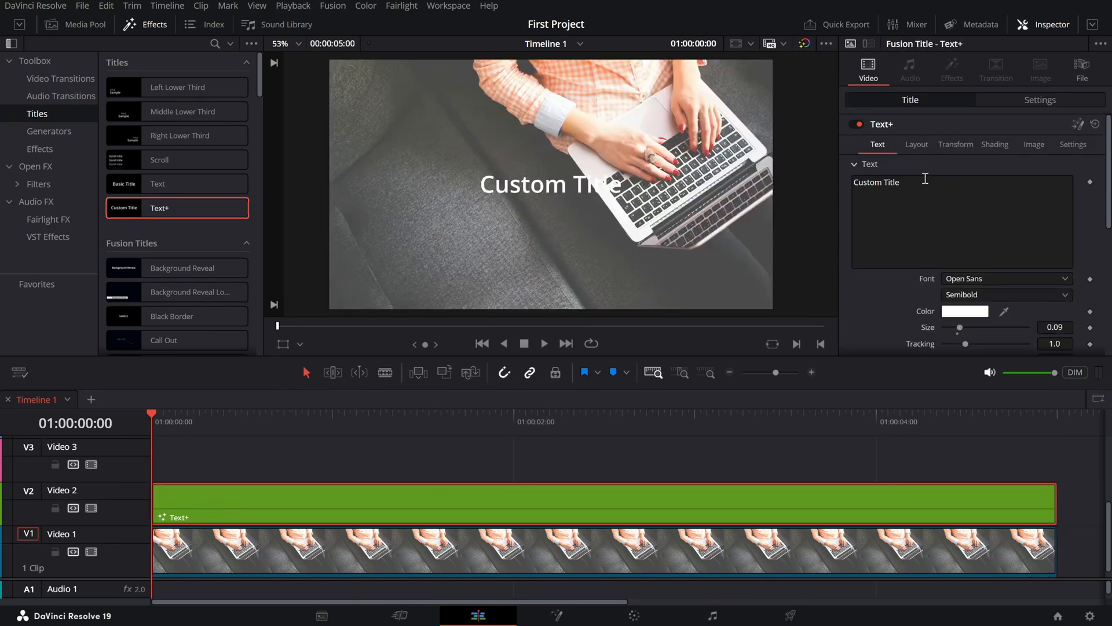
pyautogui.write('THIS')
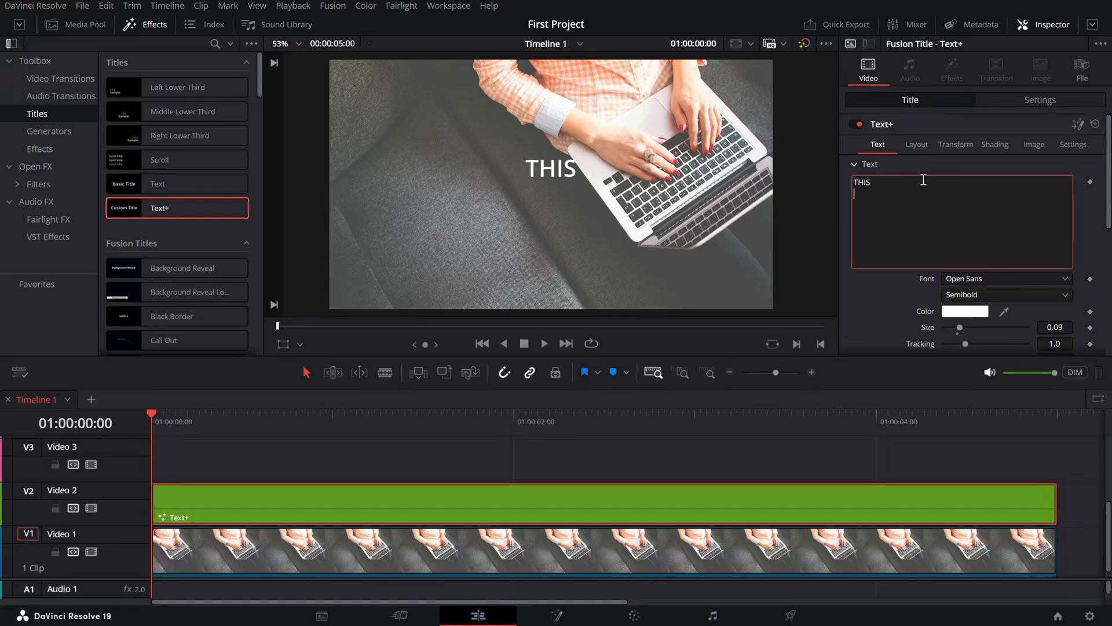
pyautogui.write('IS')
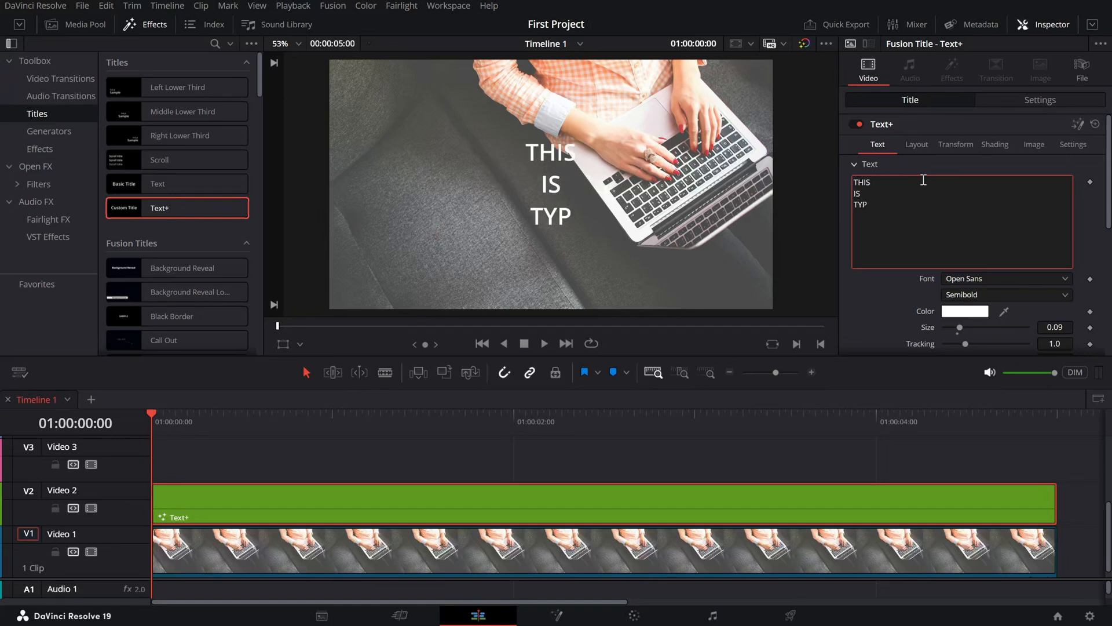
pyautogui.write('ING')
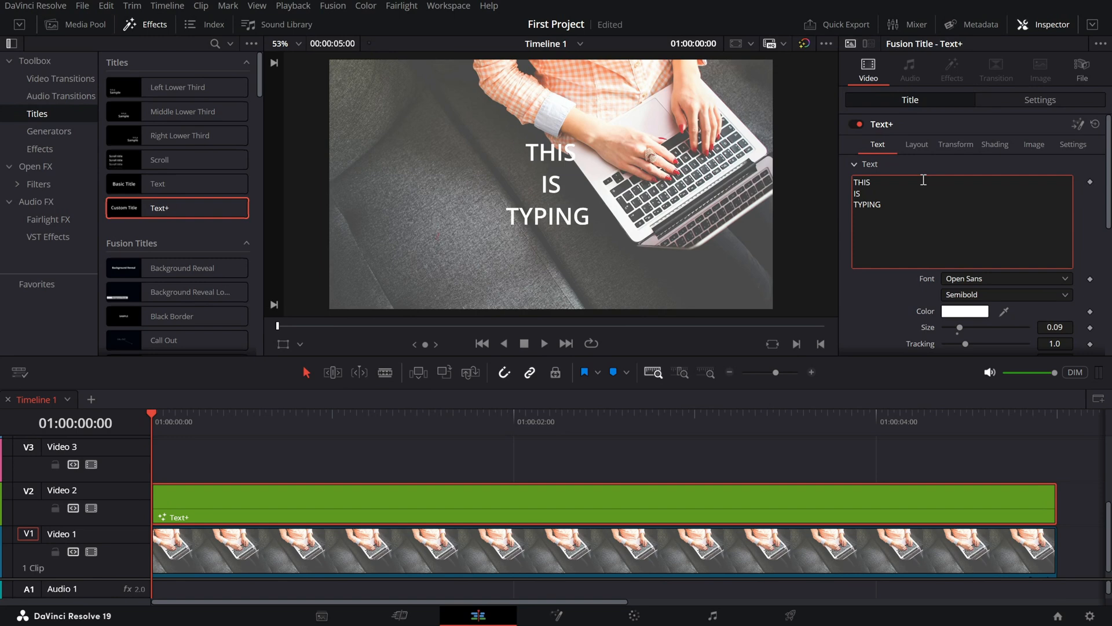
pyautogui.write('TEXT')
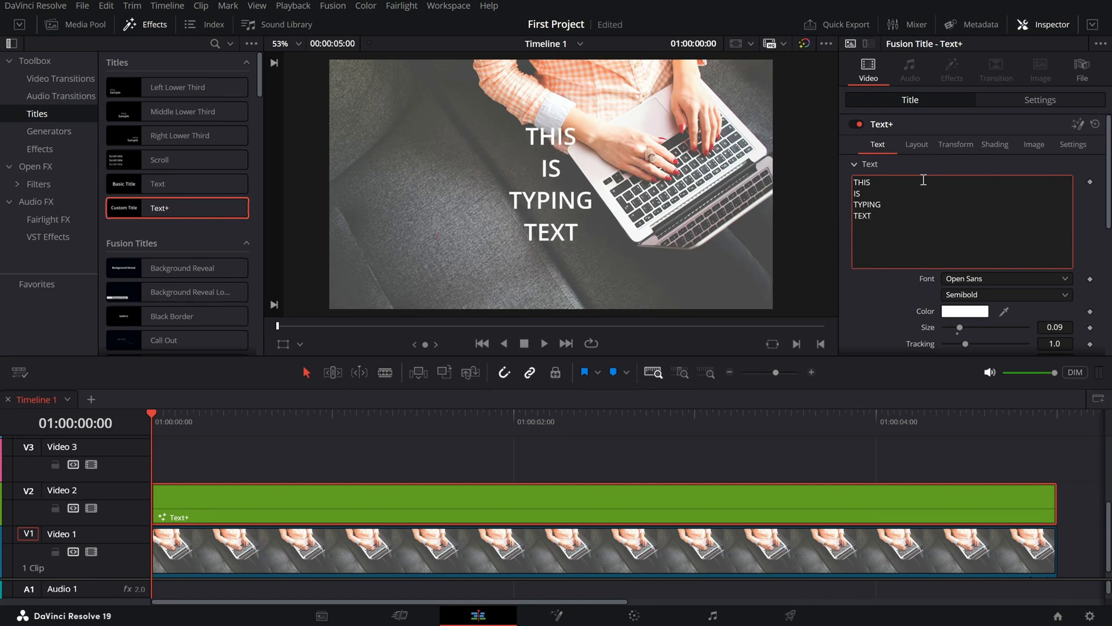
pyautogui.click(1005, 278)
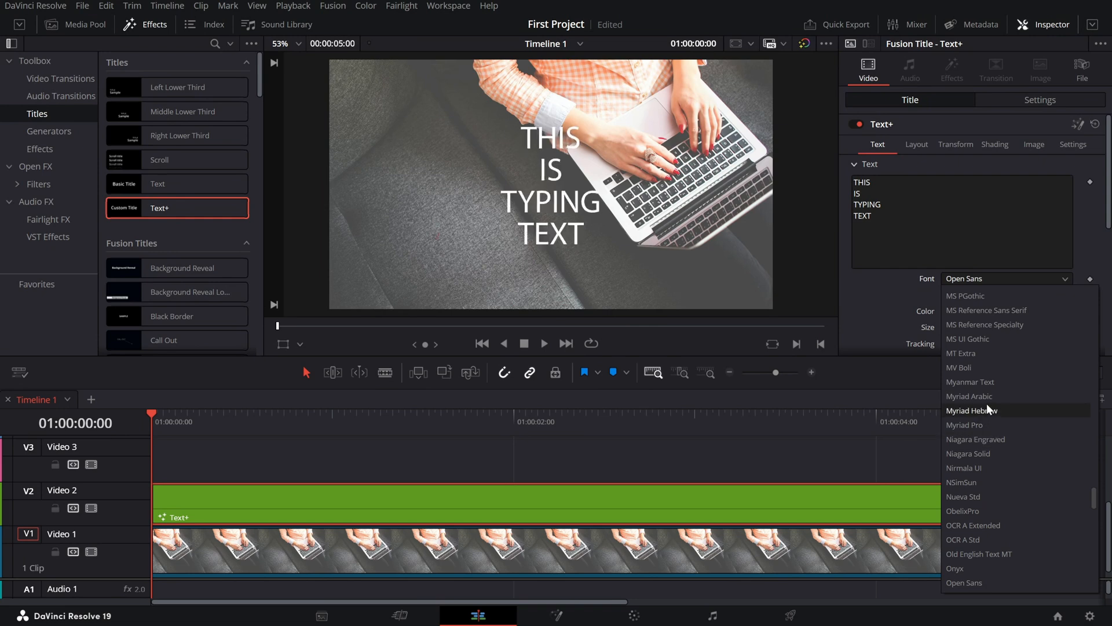
pyautogui.click(973, 410)
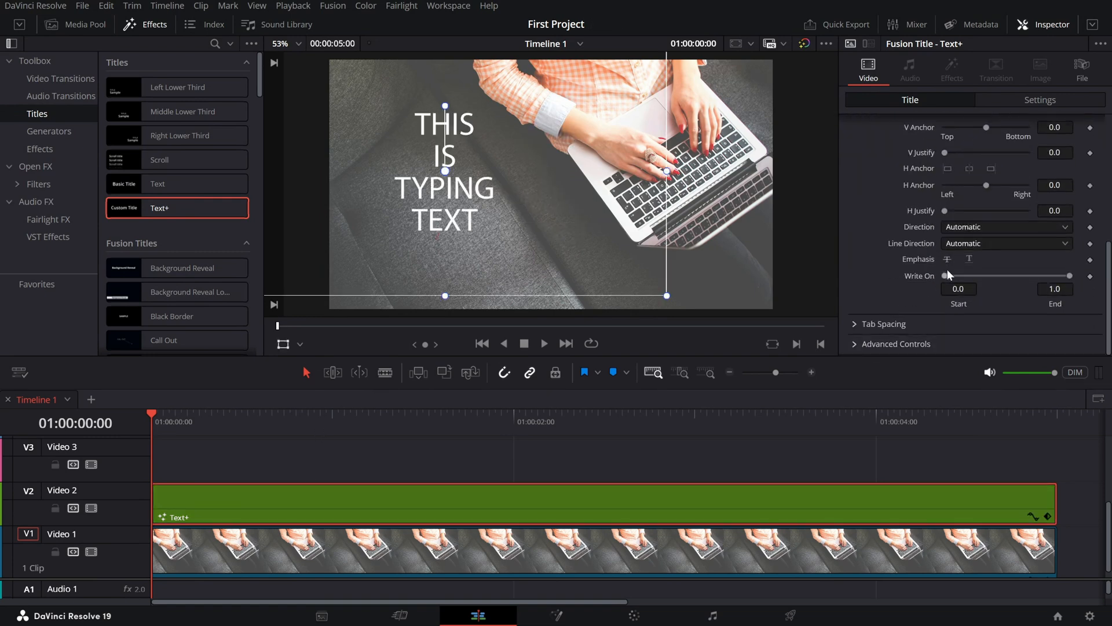
pyautogui.moveTo(929, 295)
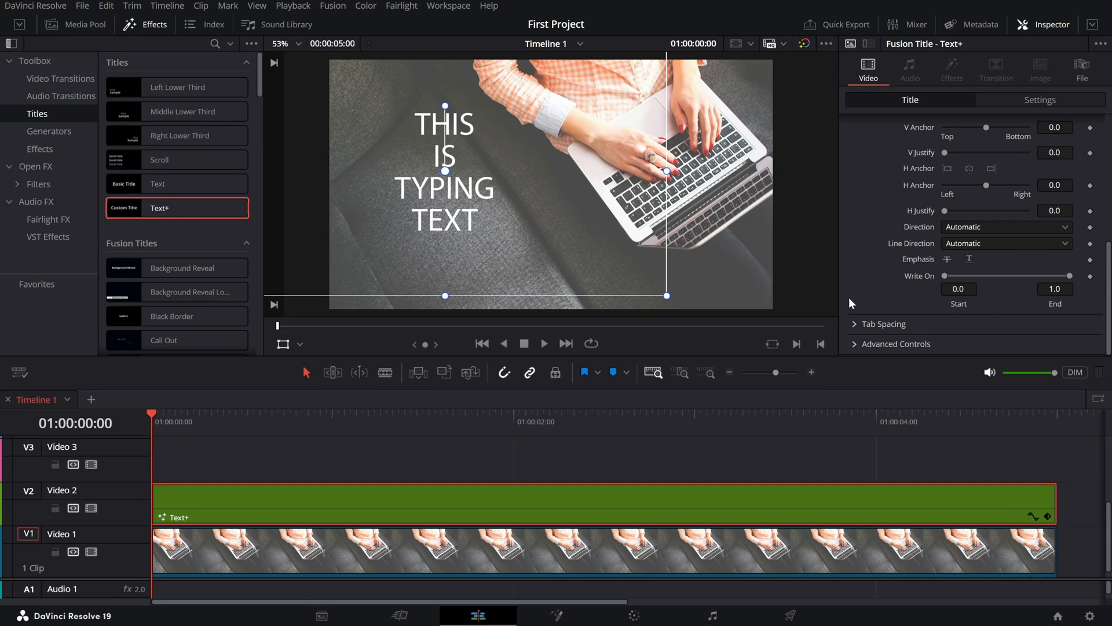
pyautogui.moveTo(916, 285)
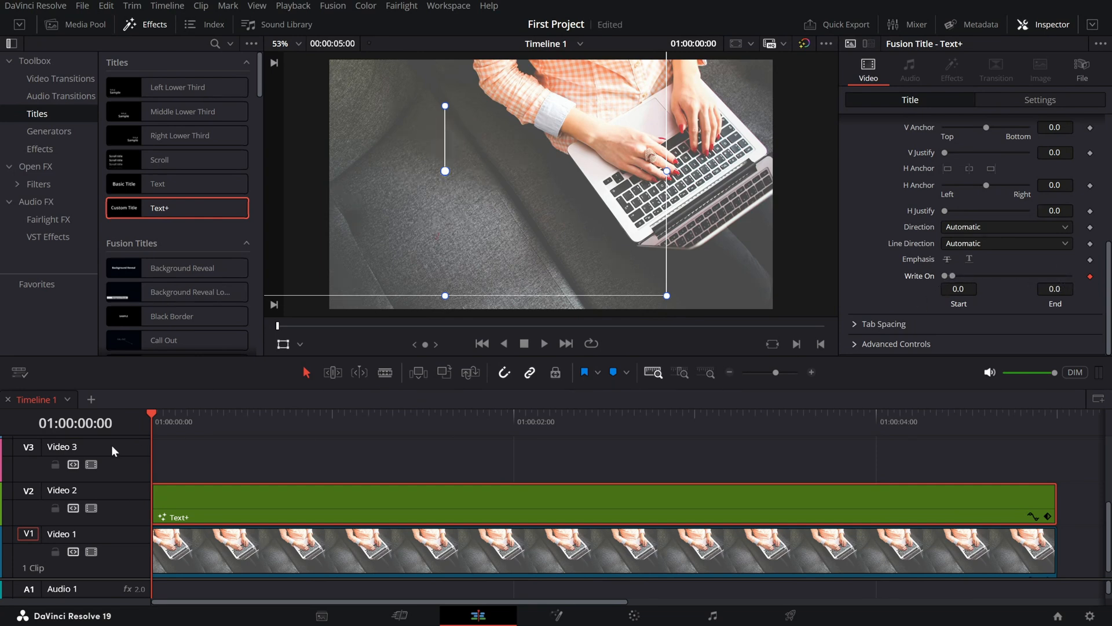
# At 01:00:02:09, set the Write On End to 1.0 as a second keyframe.
pyautogui.click(515, 421)
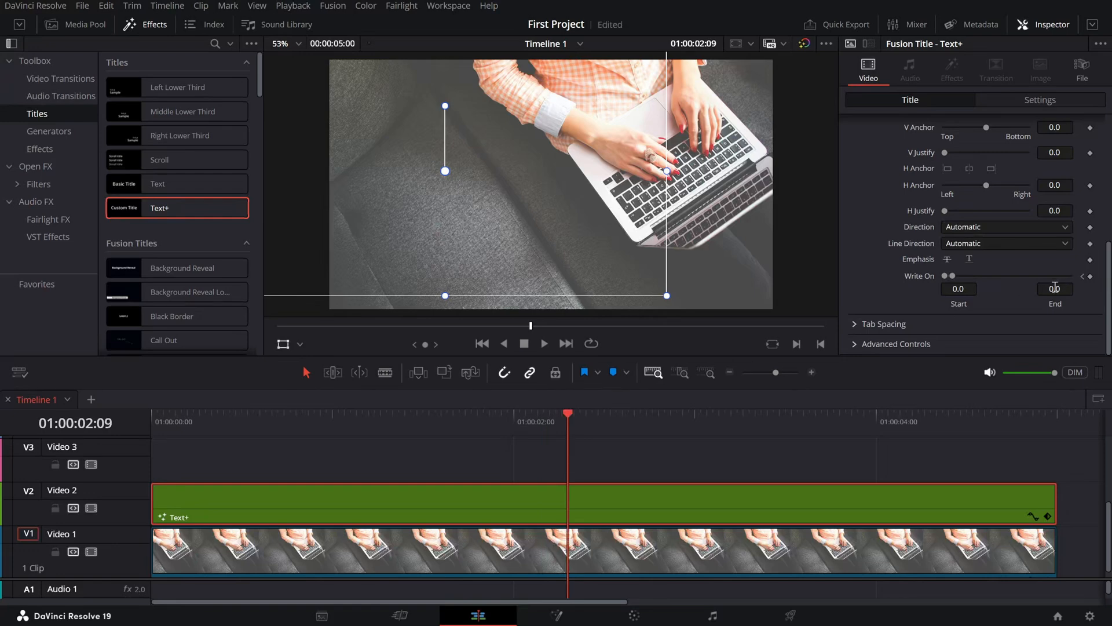
pyautogui.write('1.0')
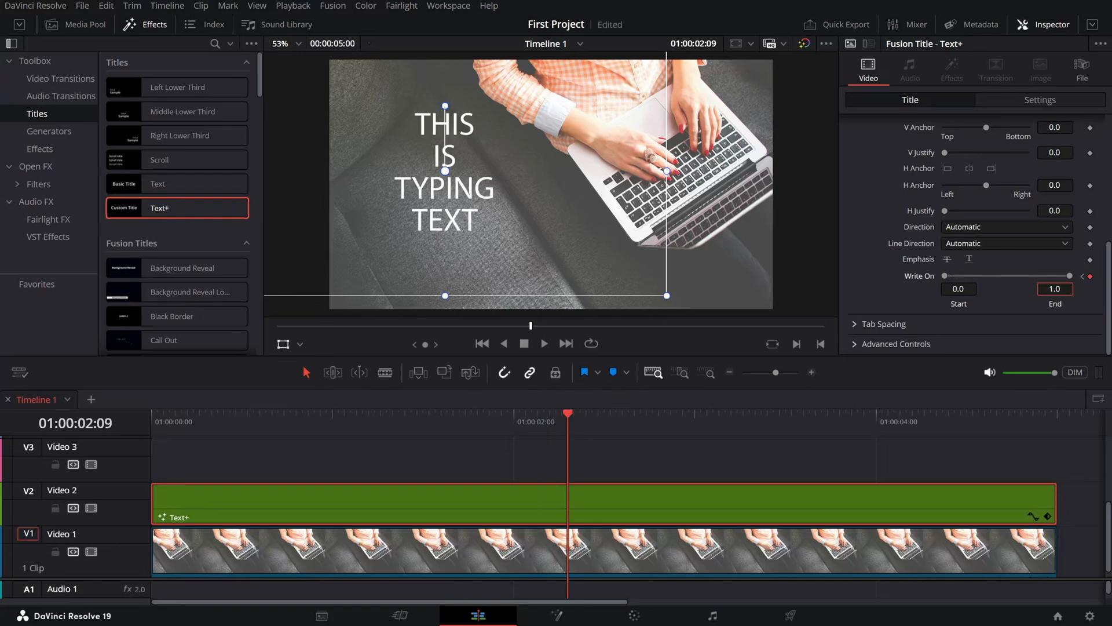